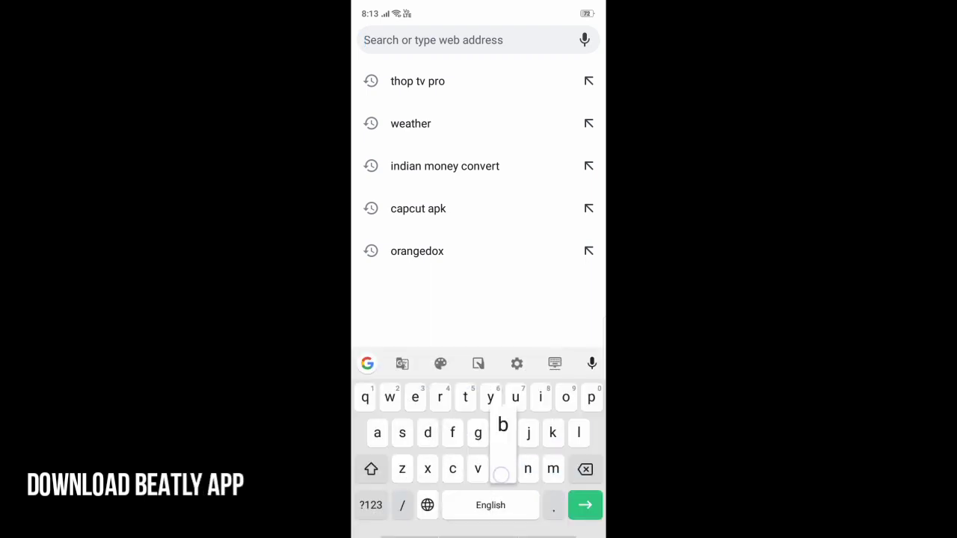
Search 'beatly' in the Chrome address bar to find the Beat.ly app
{"action": "type", "text": "beatly"}
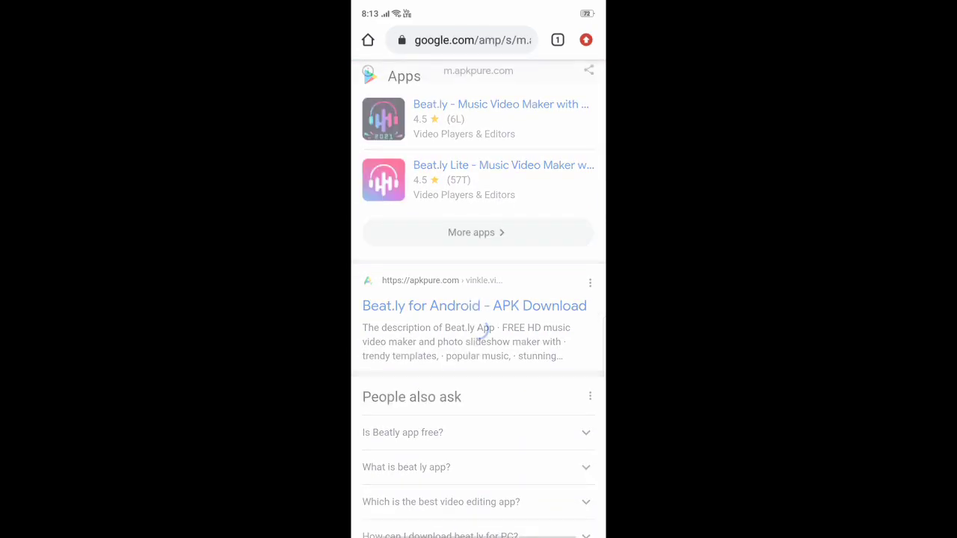
Download the Beat.ly APK from its APKPure page and launch the app
{"action": "left_click", "coordinate": [474, 306]}
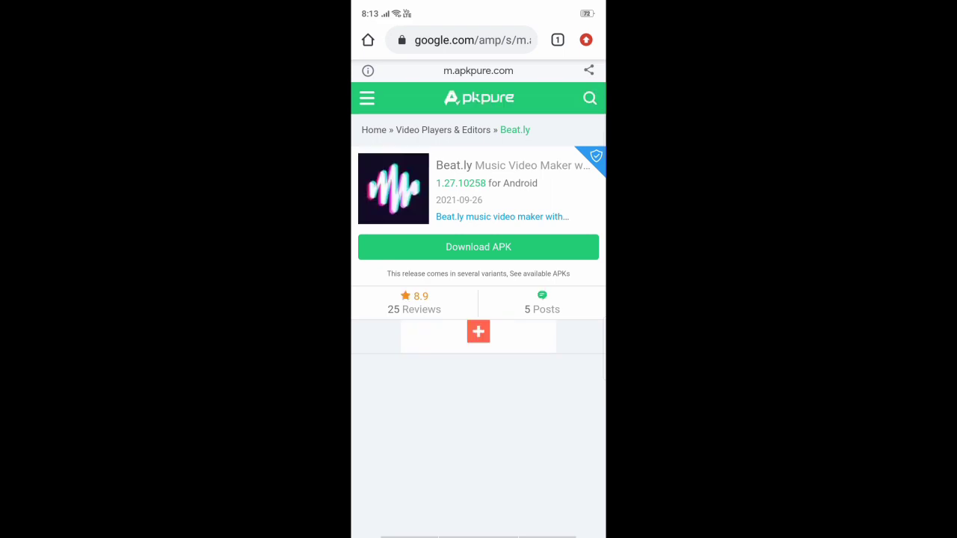
{"action": "left_click", "coordinate": [479, 331]}
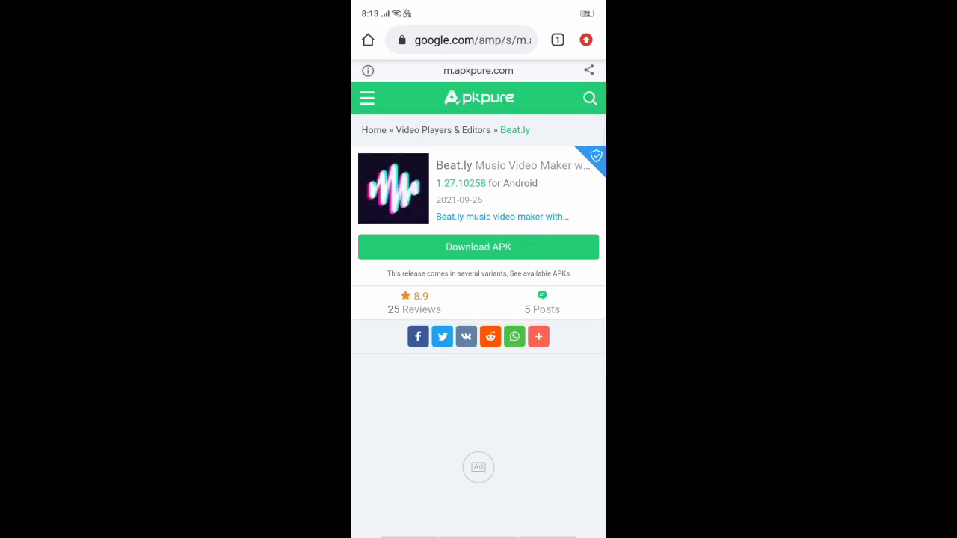
{"action": "left_click", "coordinate": [505, 247]}
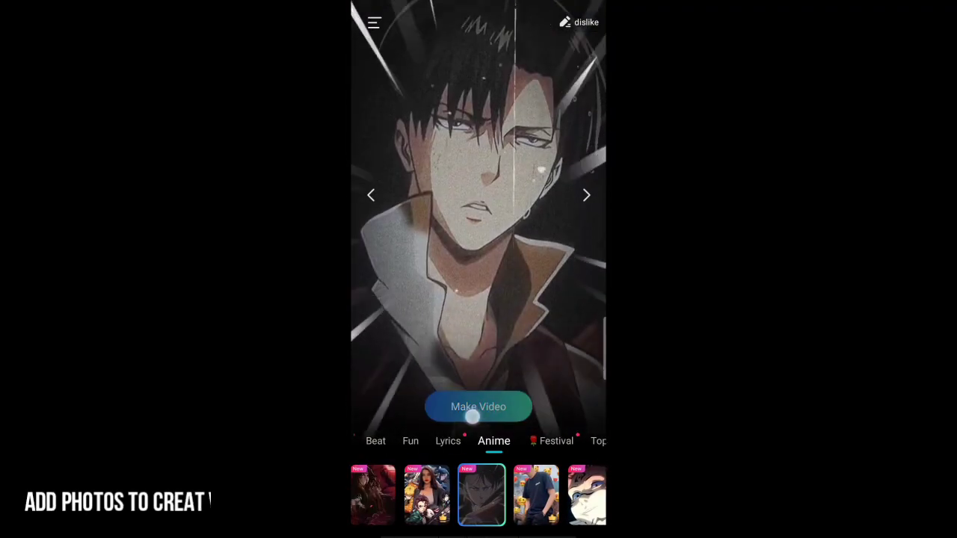
Start a video from the Anime template in Beat.ly
{"action": "left_click", "coordinate": [478, 407]}
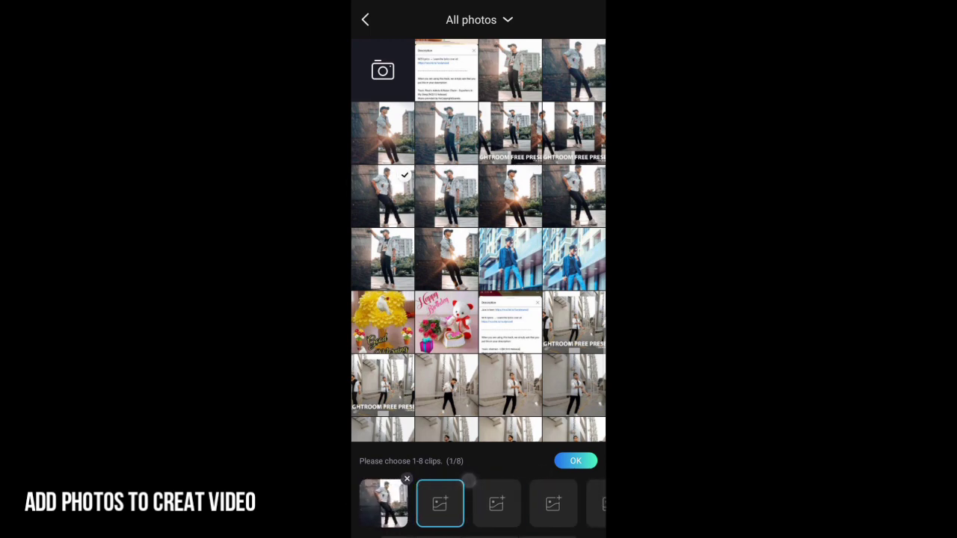
Pick the remaining photos, including the man in teal jeans, and confirm 8/8
{"action": "left_click", "coordinate": [382, 197]}
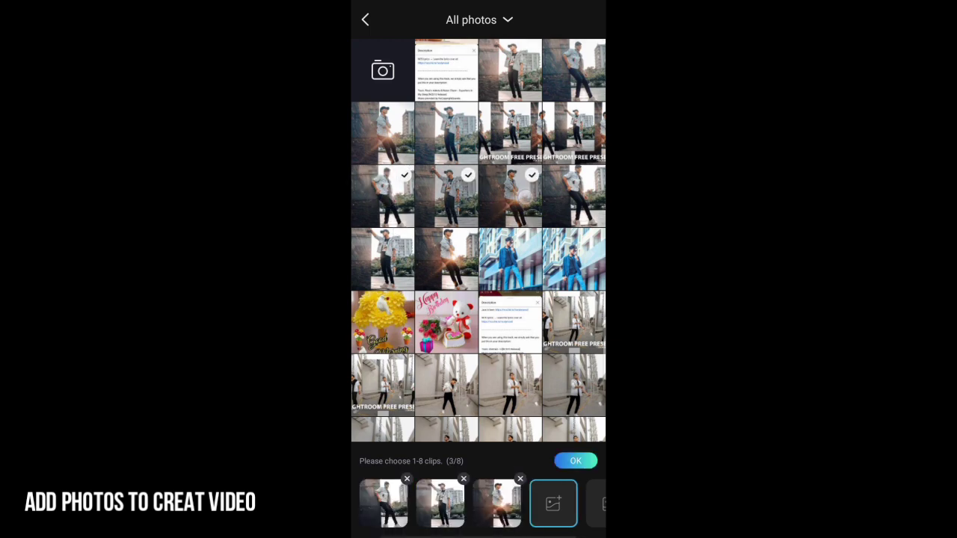
{"action": "scroll", "scroll_direction": "down", "scroll_amount": 3}
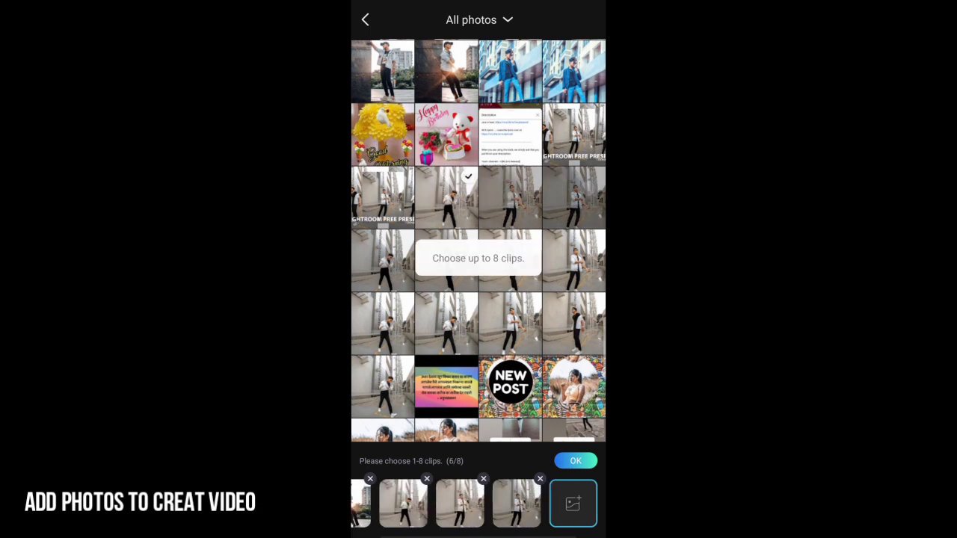
{"action": "scroll", "scroll_direction": "down", "scroll_amount": 3}
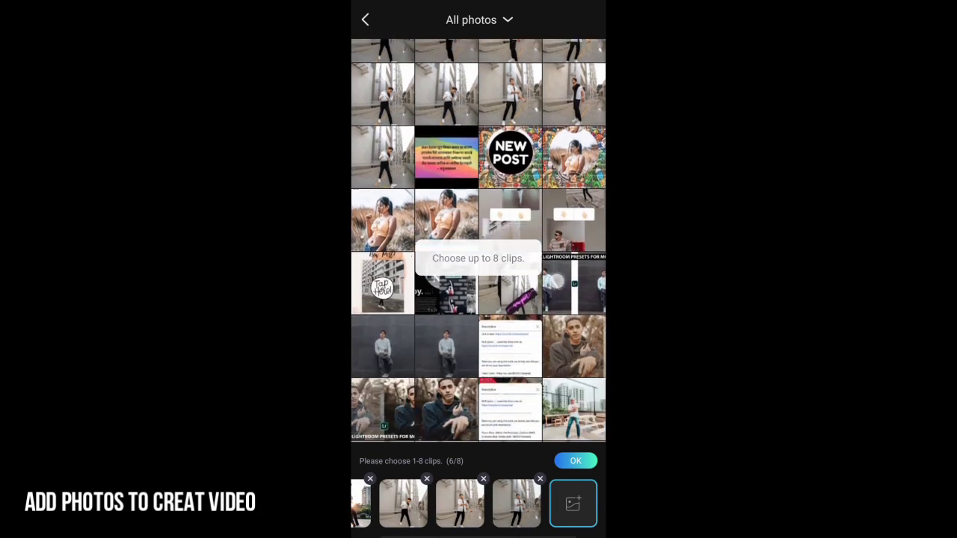
{"action": "scroll", "scroll_direction": "down", "scroll_amount": 3}
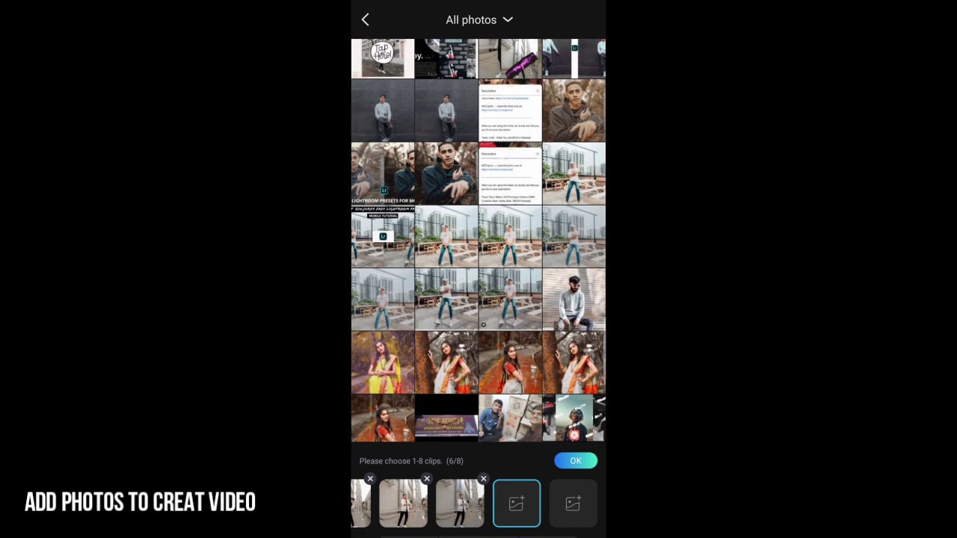
{"action": "left_click", "coordinate": [573, 174]}
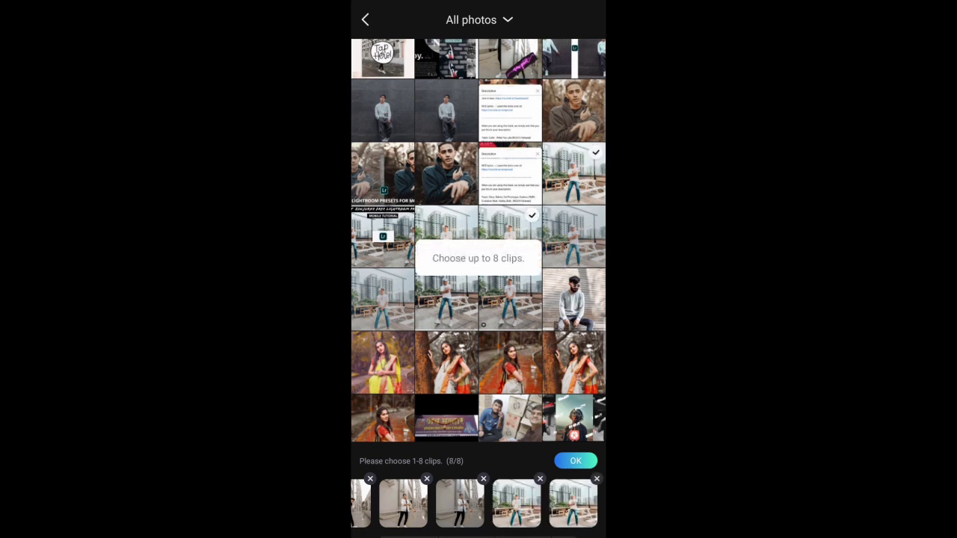
{"action": "left_click", "coordinate": [576, 461]}
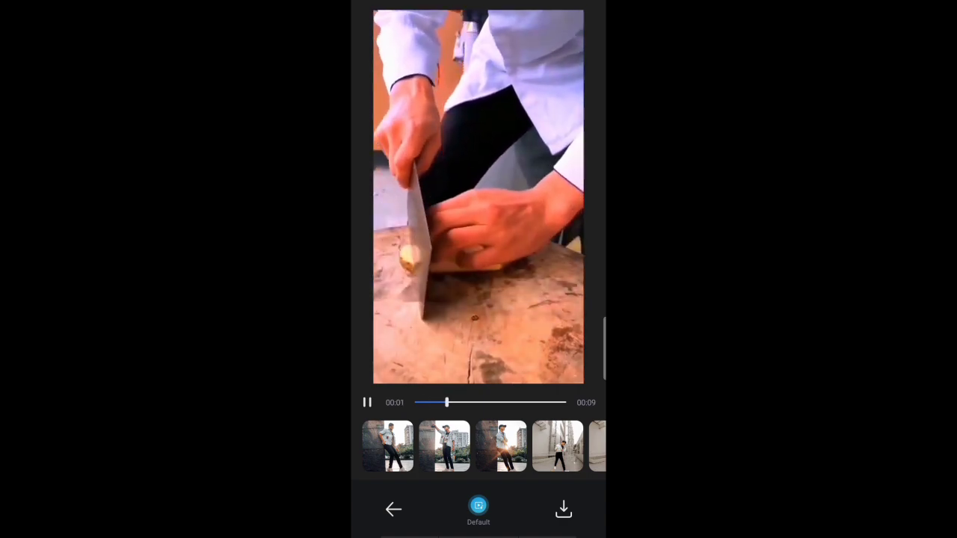
Download the nine-second Anime beat video to the phone
{"action": "left_click", "coordinate": [563, 509]}
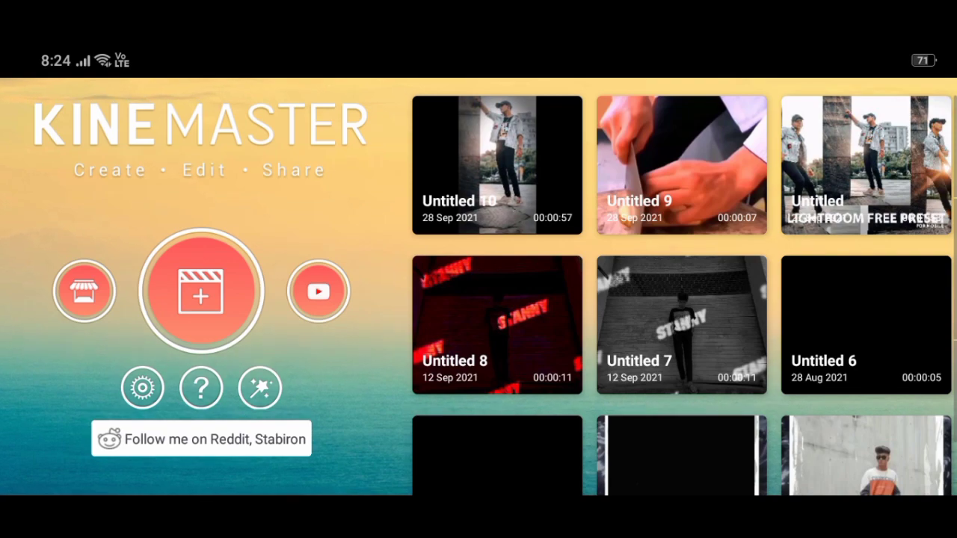
Create a new vertical 9:16 KineMaster project and continue to the Media Browser
{"action": "left_click", "coordinate": [200, 292]}
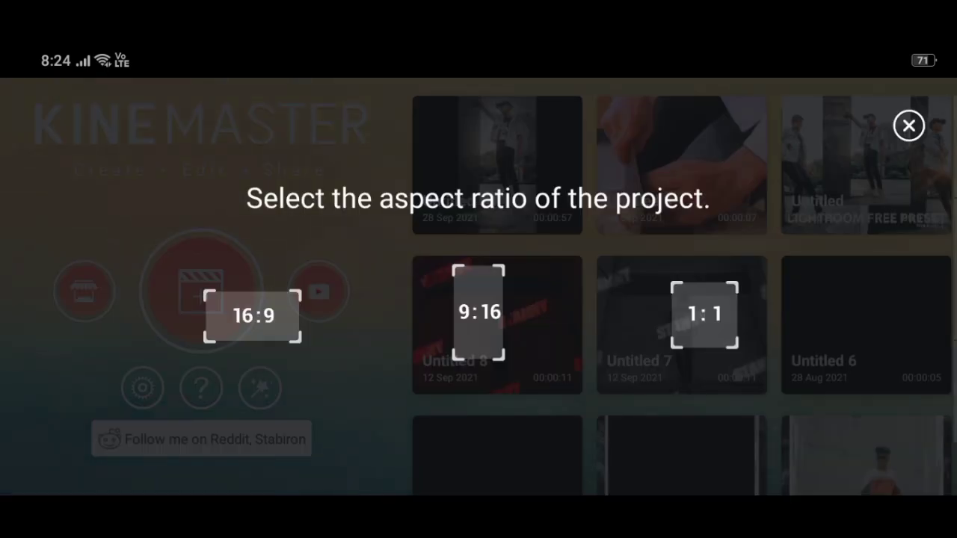
{"action": "left_click", "coordinate": [908, 125]}
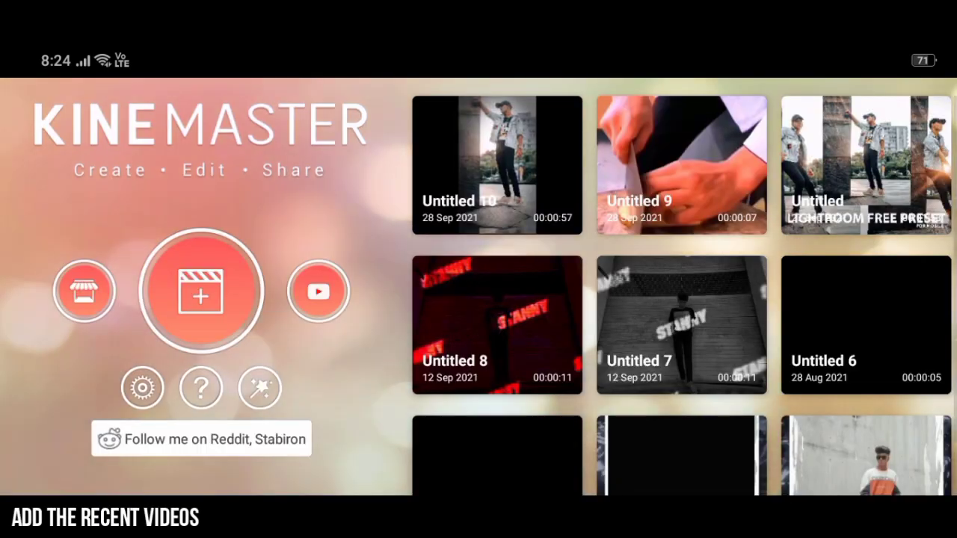
{"action": "left_click", "coordinate": [202, 290]}
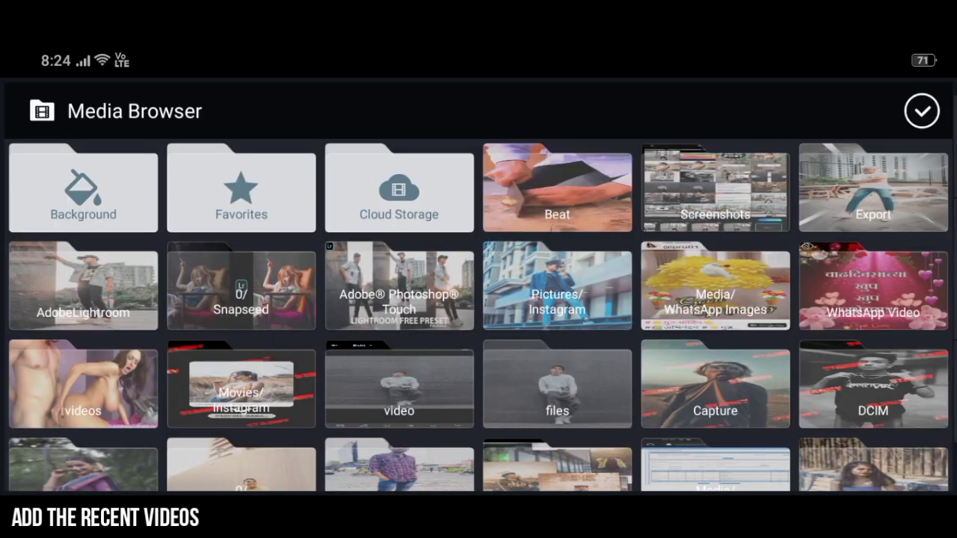
Open the recent videos folder and add the exported beat video
{"action": "left_click", "coordinate": [922, 111]}
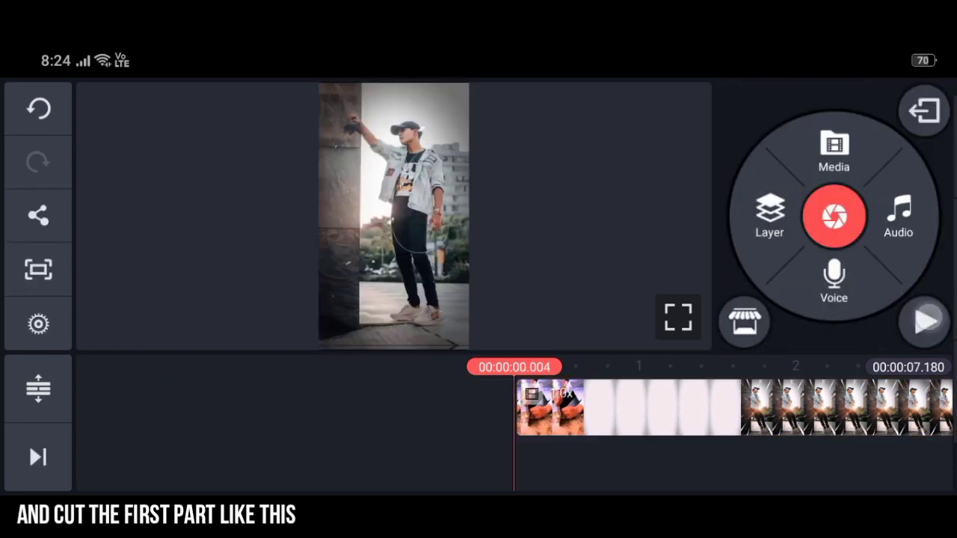
Trim the clip's opening and export at FHD 1080p with high bitrate
{"action": "left_click", "coordinate": [925, 322]}
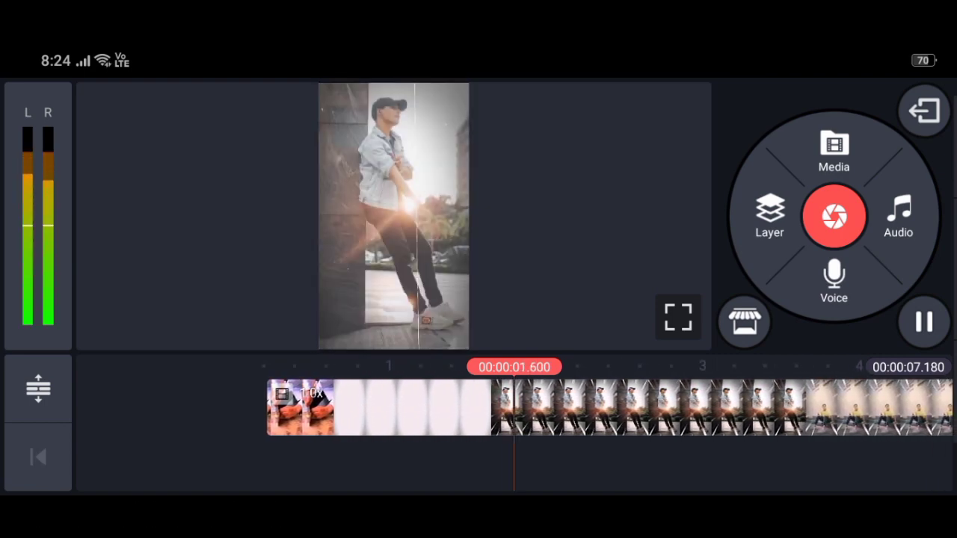
{"action": "left_click_drag", "start_coordinate": [516, 407], "coordinate": [299, 408]}
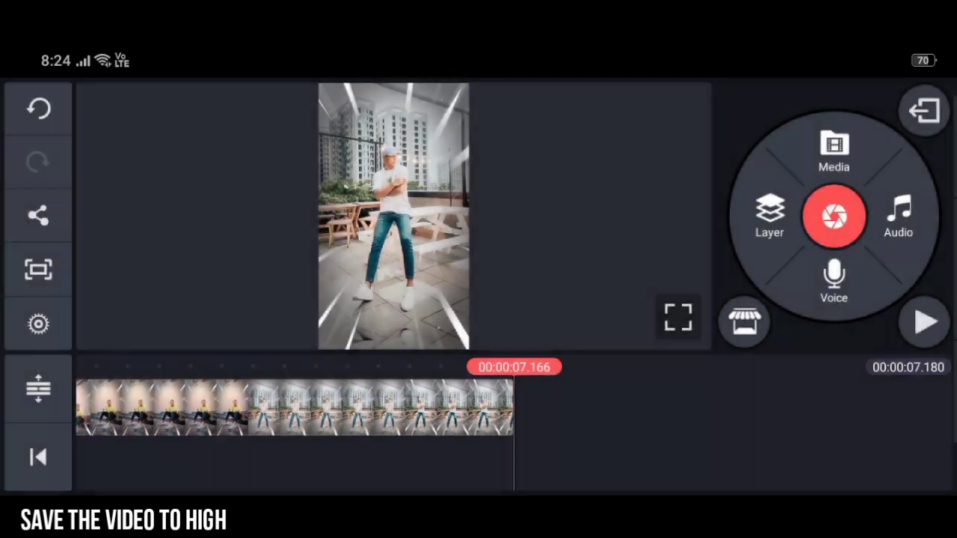
{"action": "left_click", "coordinate": [38, 215]}
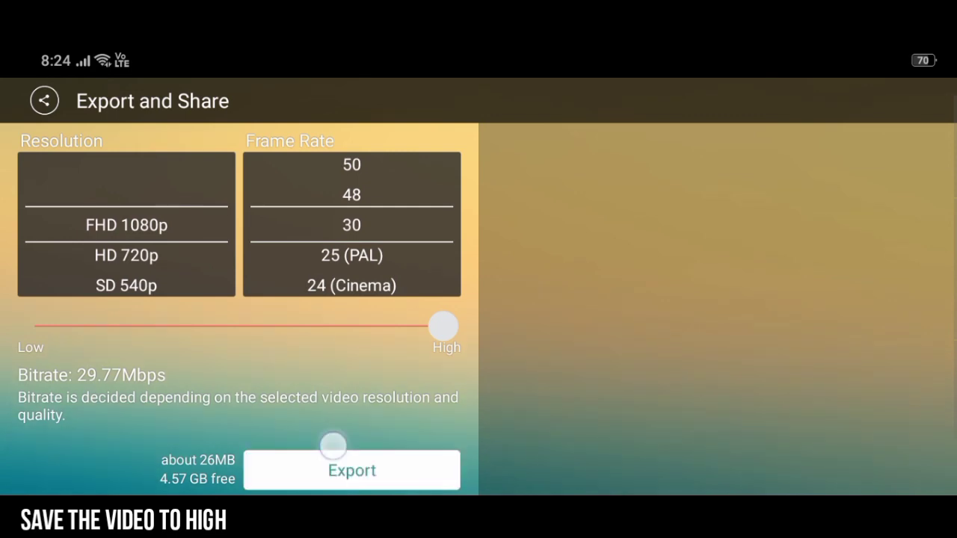
{"action": "left_click", "coordinate": [351, 471]}
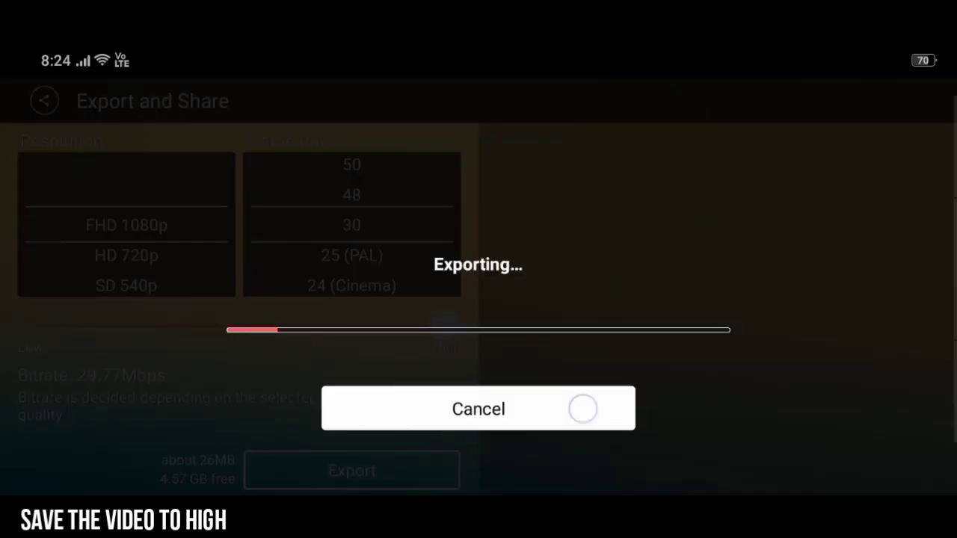
{"action": "left_click", "coordinate": [478, 409]}
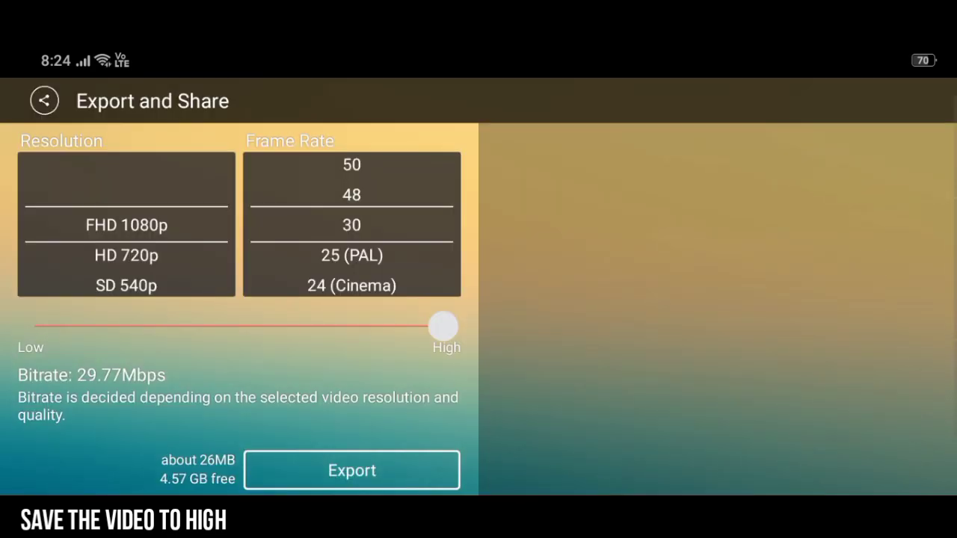